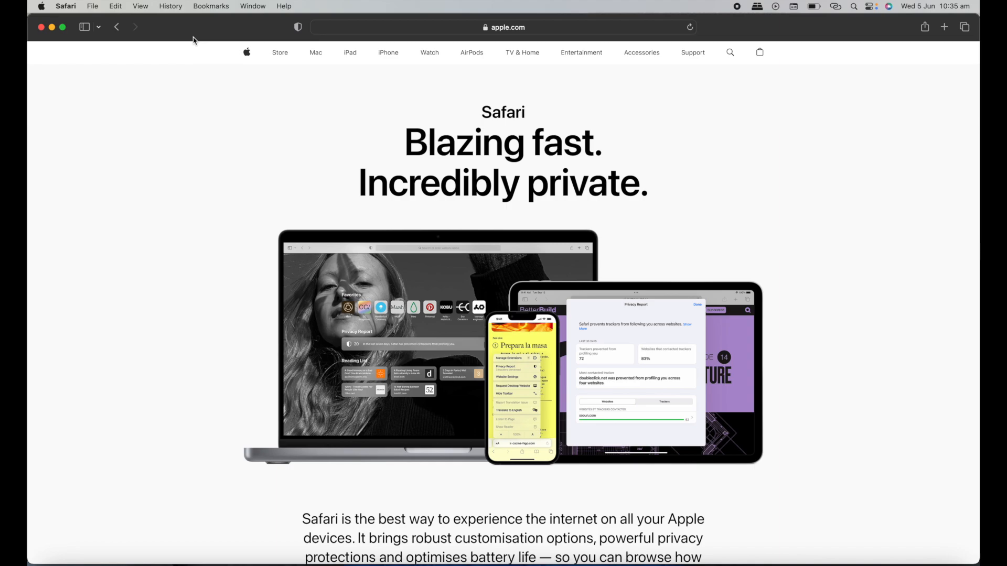
Step: Start a new private browsing window in Safari from the File menu
left_click(92, 7)
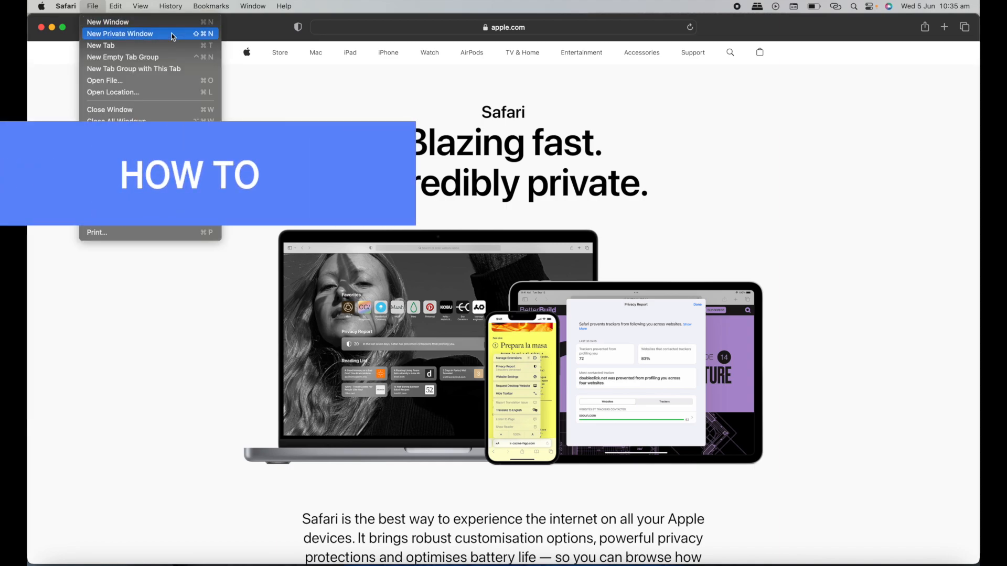
left_click(119, 33)
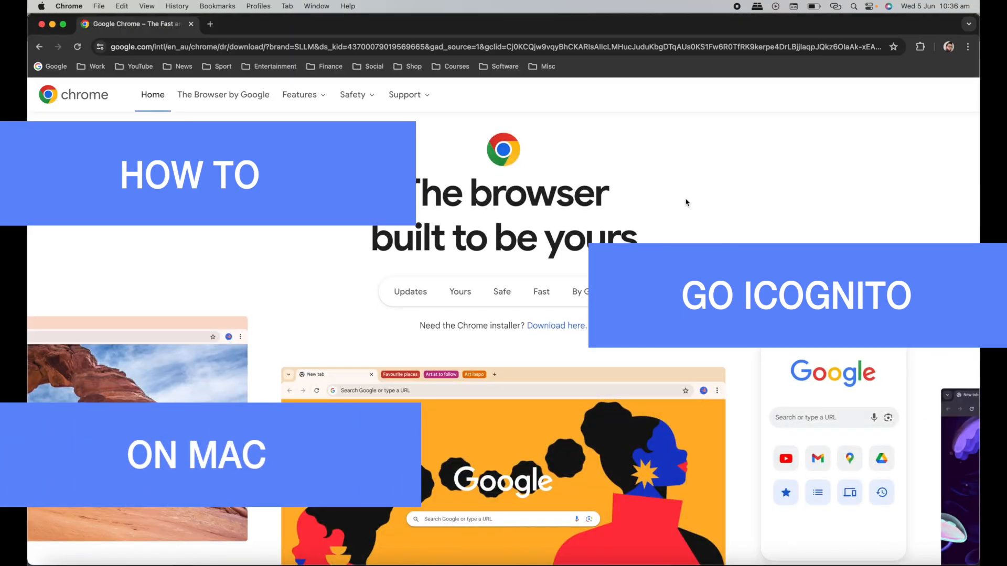
Step: Start a new Incognito window from Chrome's main menu, then return to Safari's File menu
left_click(968, 46)
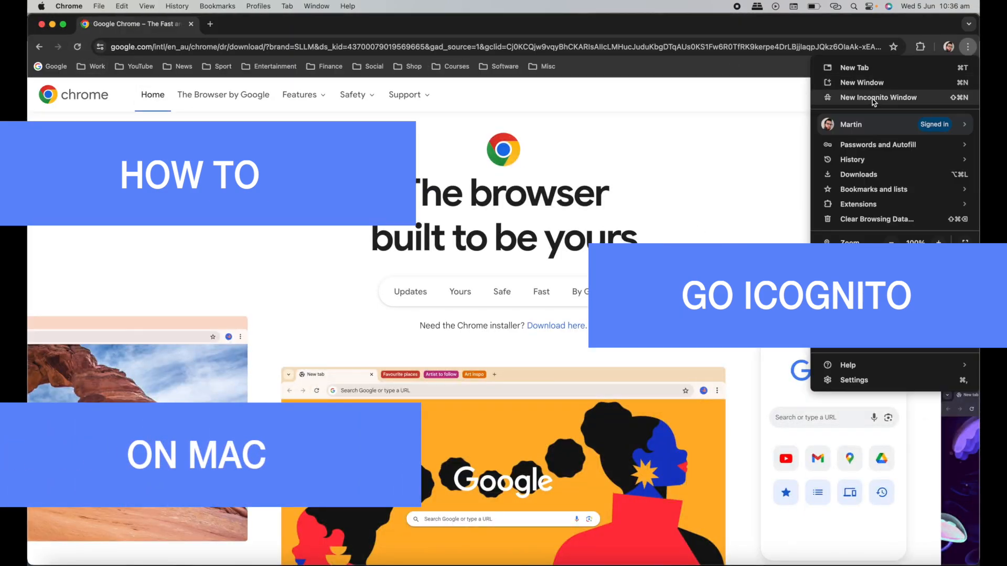
left_click(878, 97)
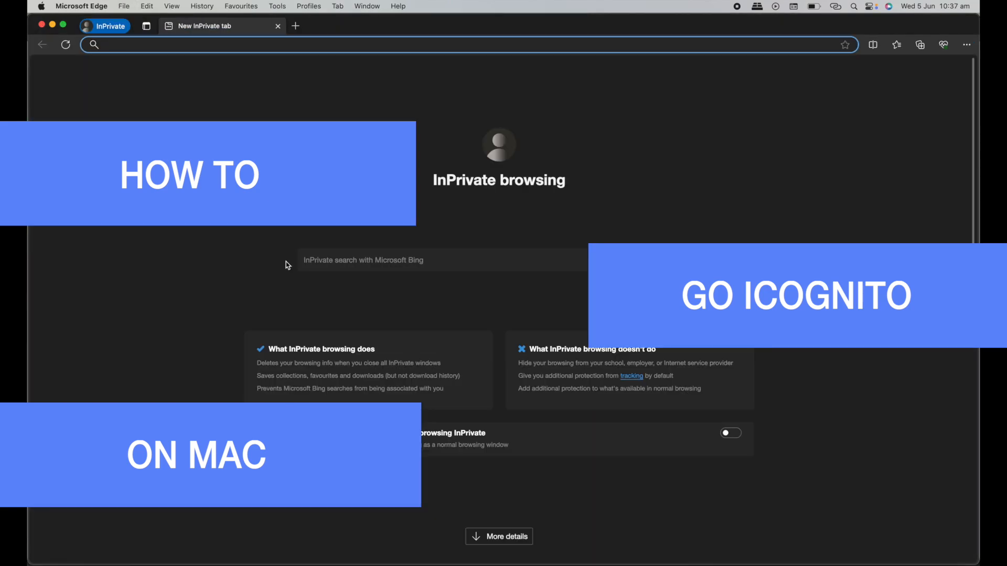
mouse_move(244, 376)
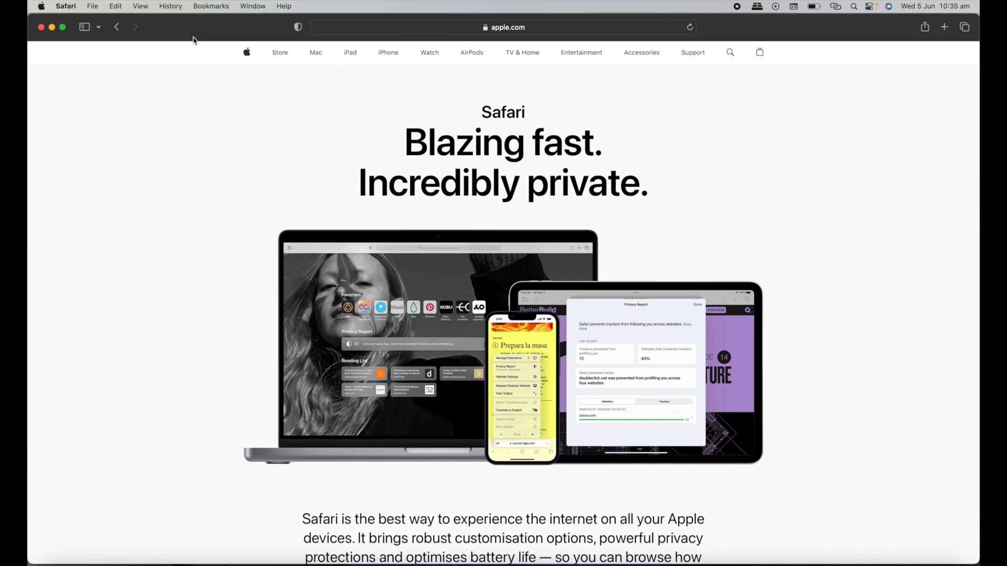
mouse_move(206, 50)
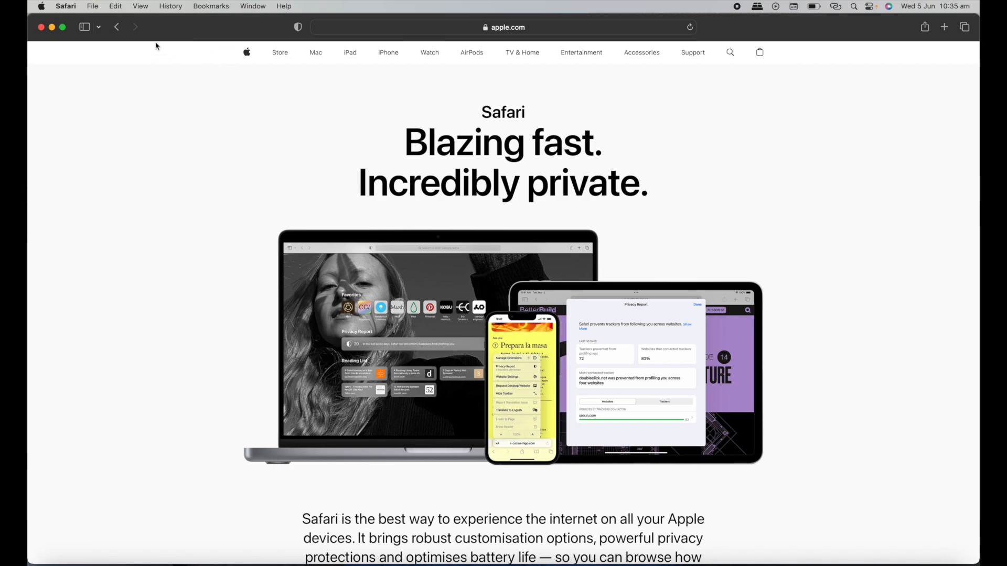
mouse_move(92, 10)
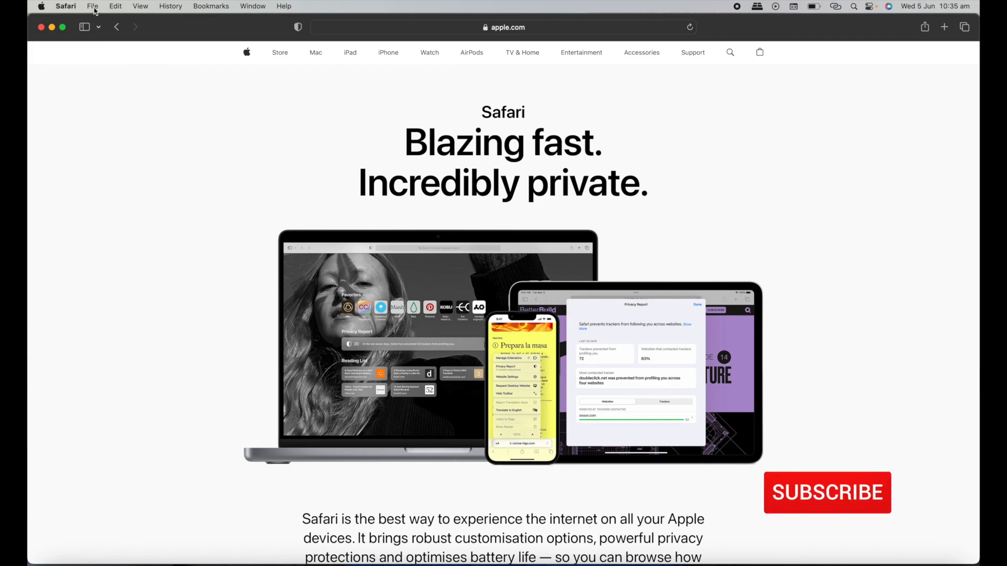
left_click(92, 6)
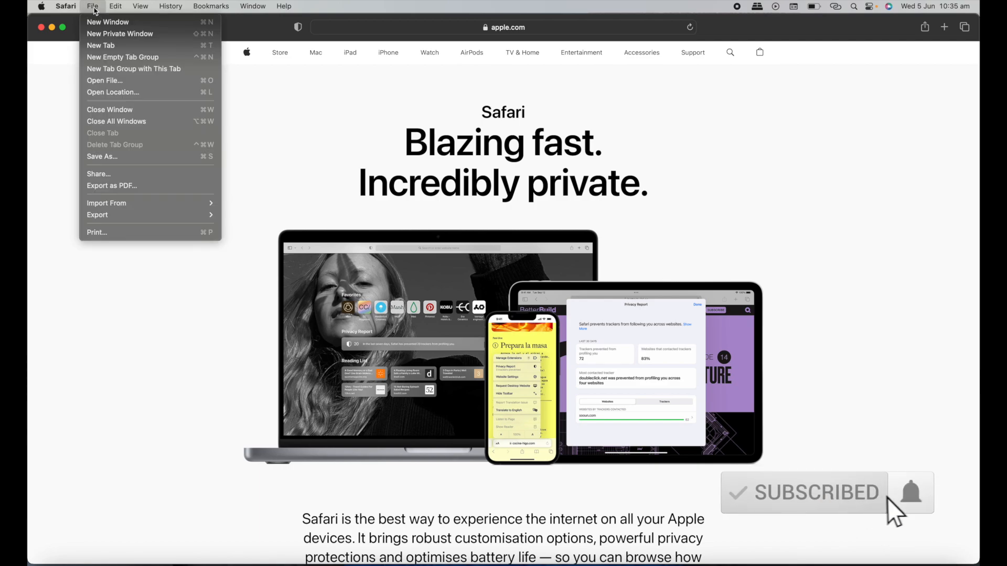
mouse_move(108, 21)
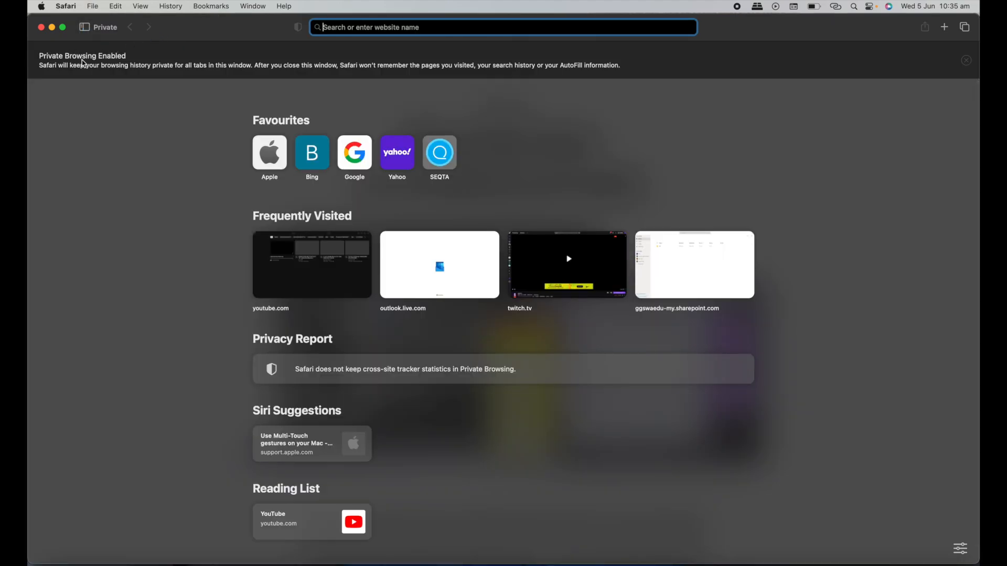
mouse_move(160, 78)
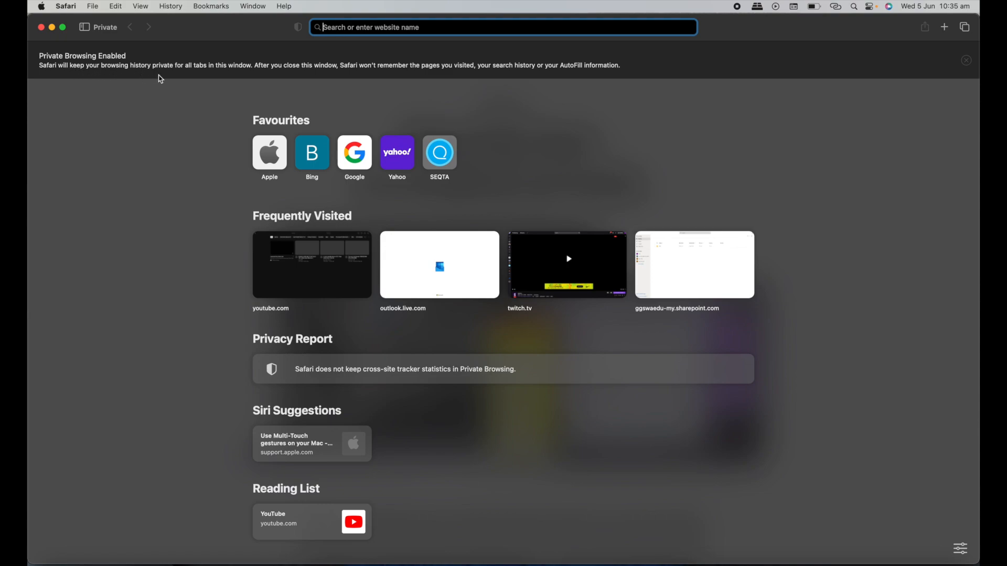
mouse_move(268, 75)
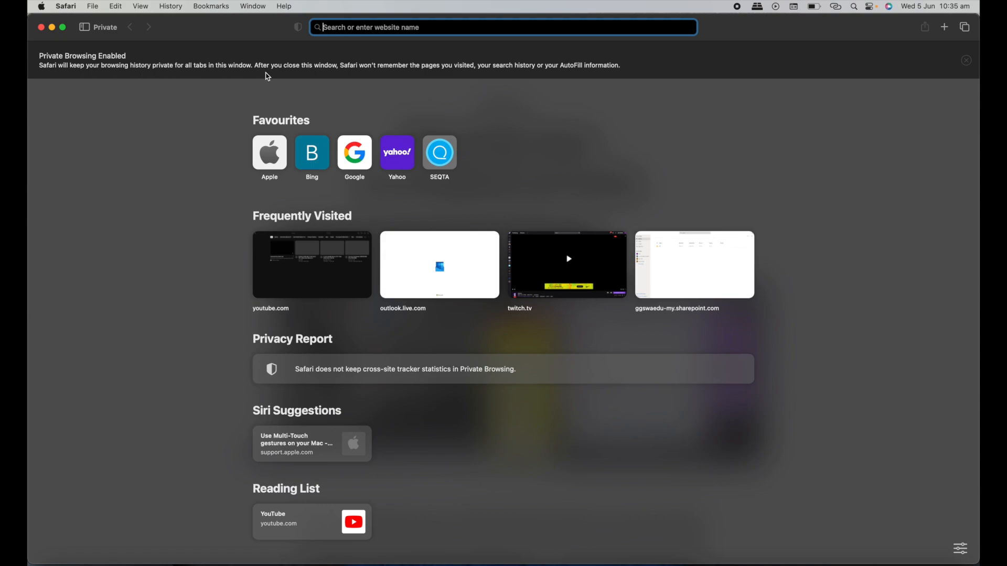
mouse_move(362, 76)
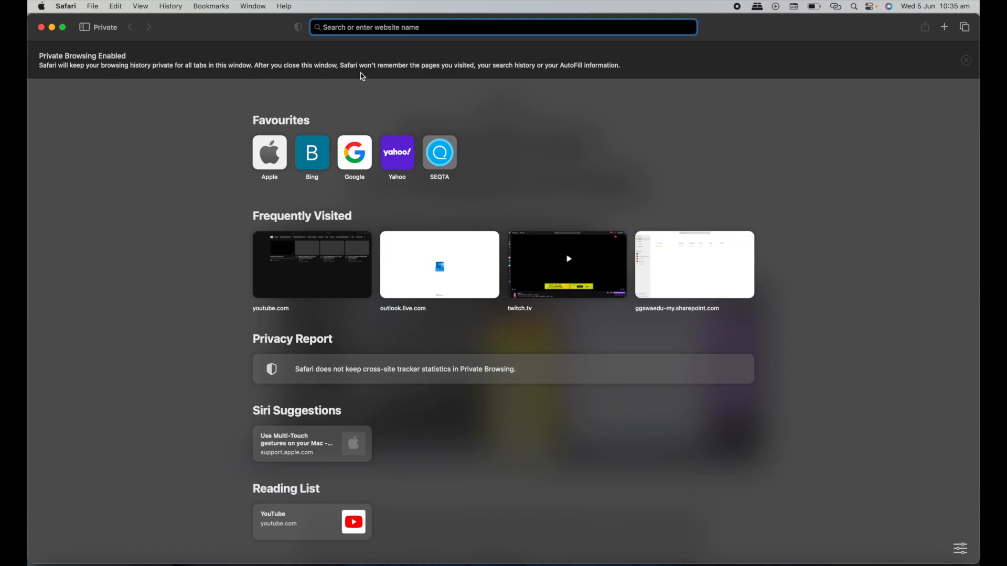
mouse_move(495, 76)
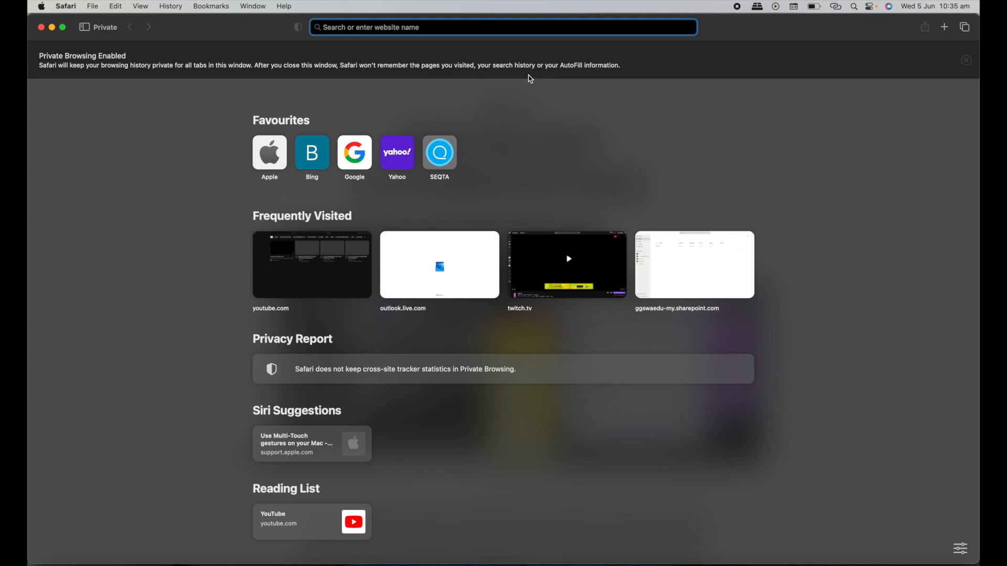
mouse_move(901, 510)
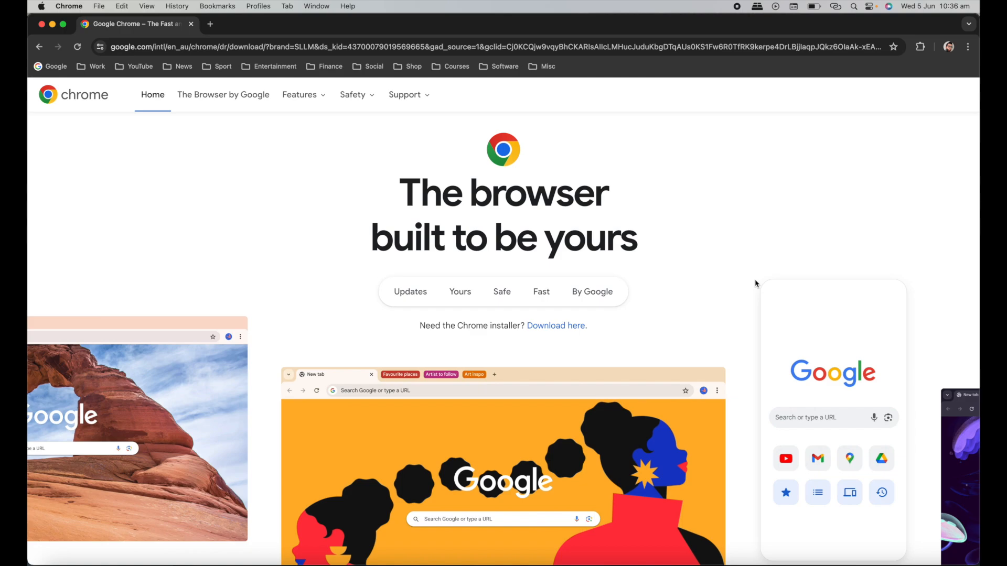
mouse_move(686, 203)
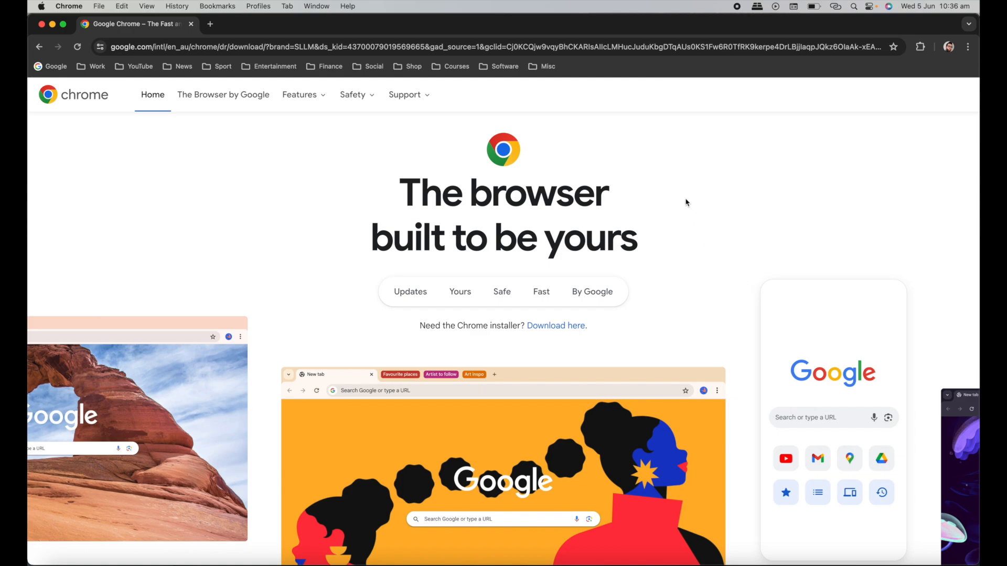
mouse_move(378, 139)
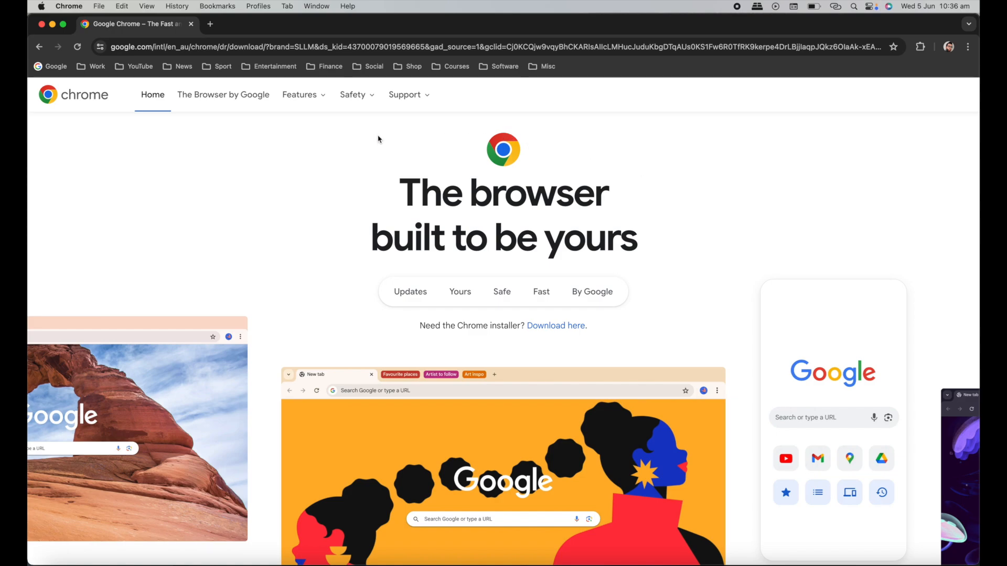
mouse_move(92, 66)
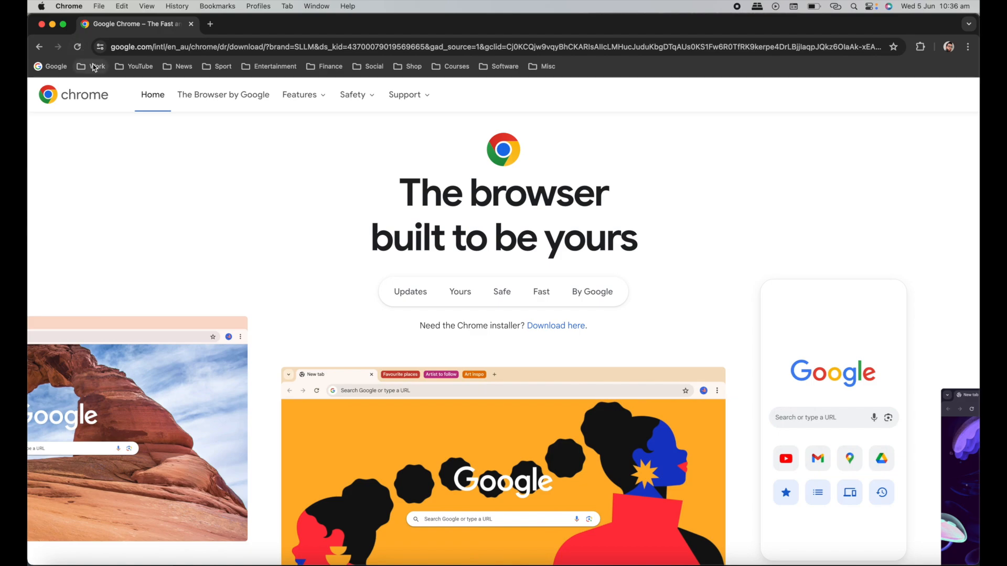
mouse_move(828, 69)
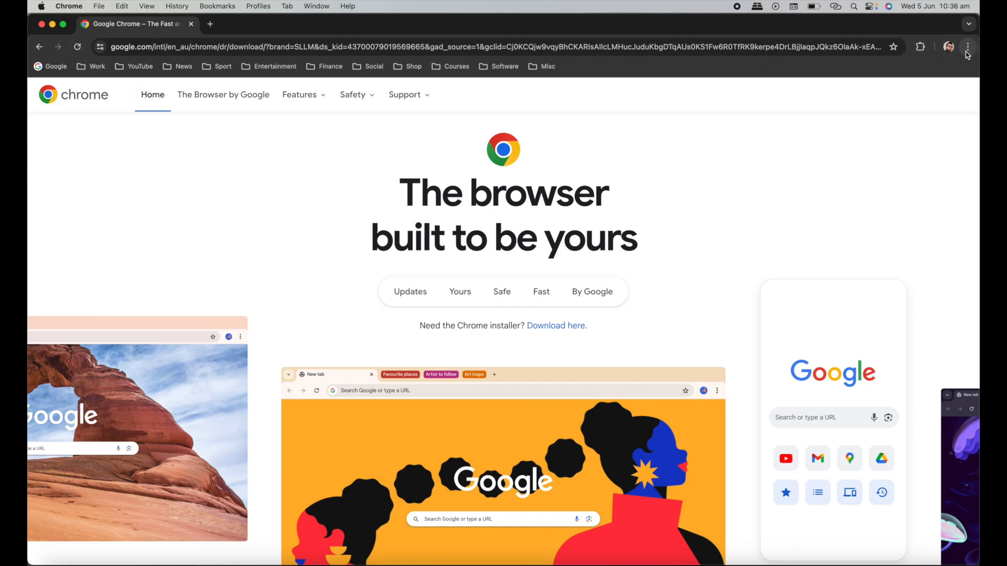
mouse_move(966, 47)
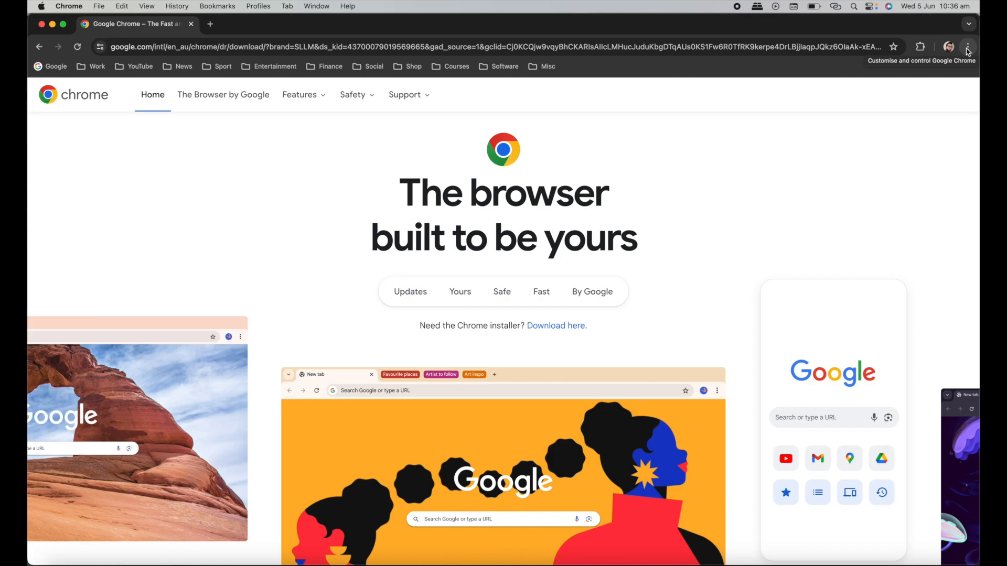
Step: Start a new Incognito window from Chrome's three-dot Customise and control menu
left_click(966, 47)
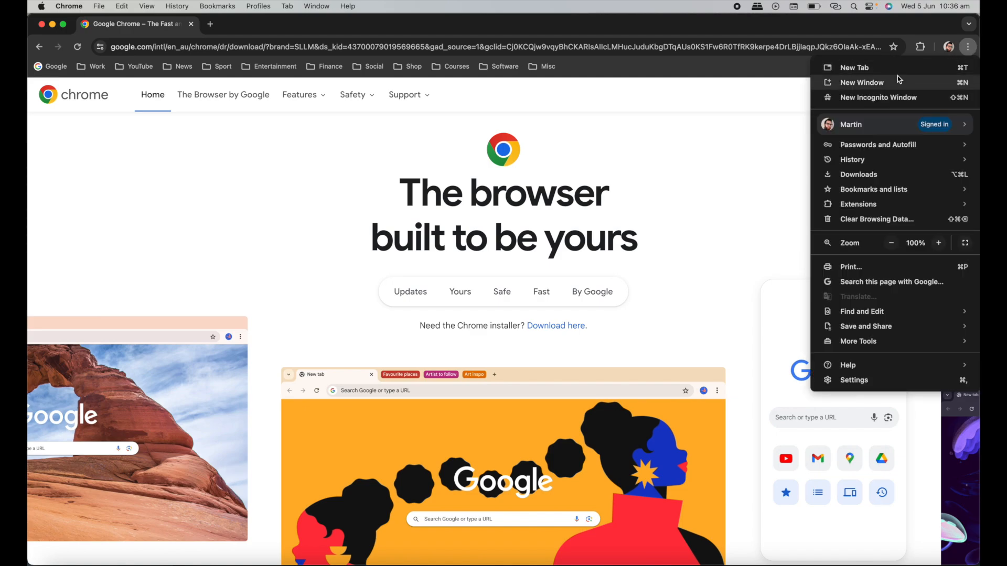
mouse_move(878, 96)
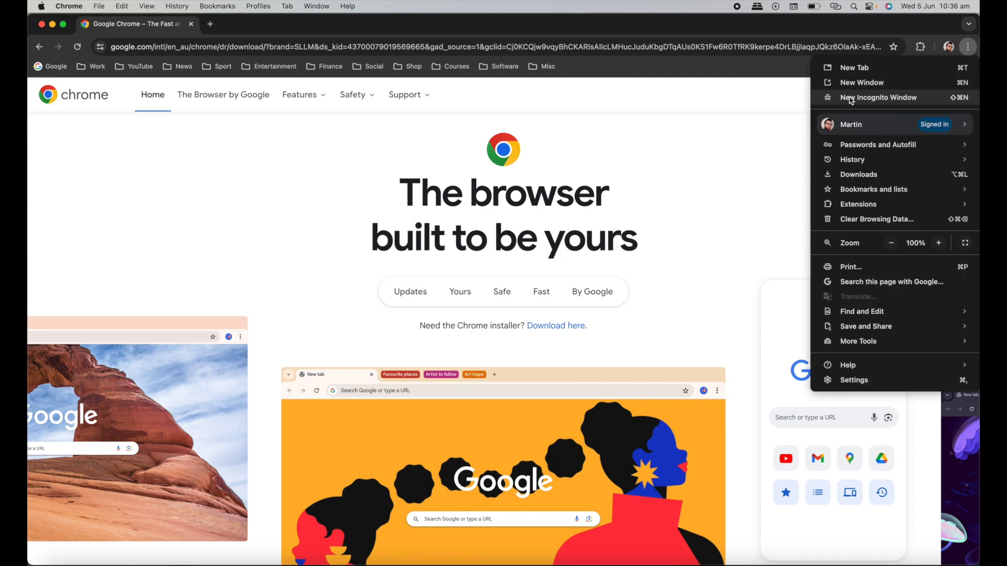
left_click(877, 97)
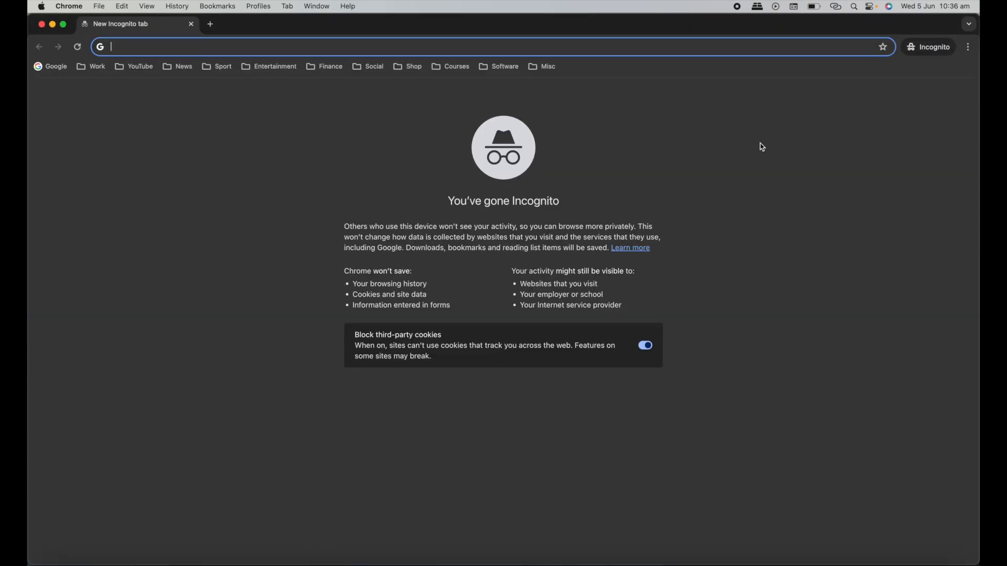
mouse_move(397, 233)
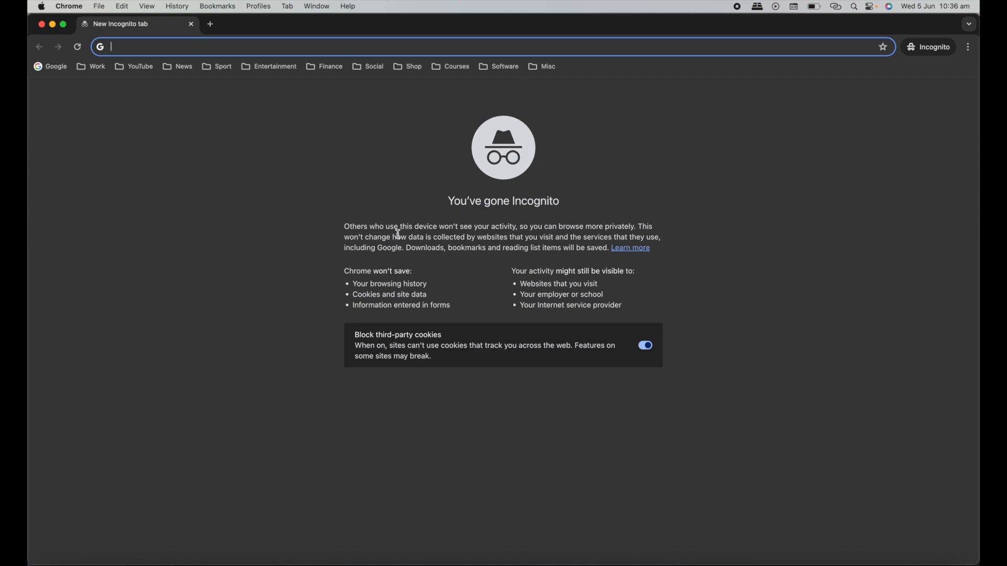
mouse_move(534, 238)
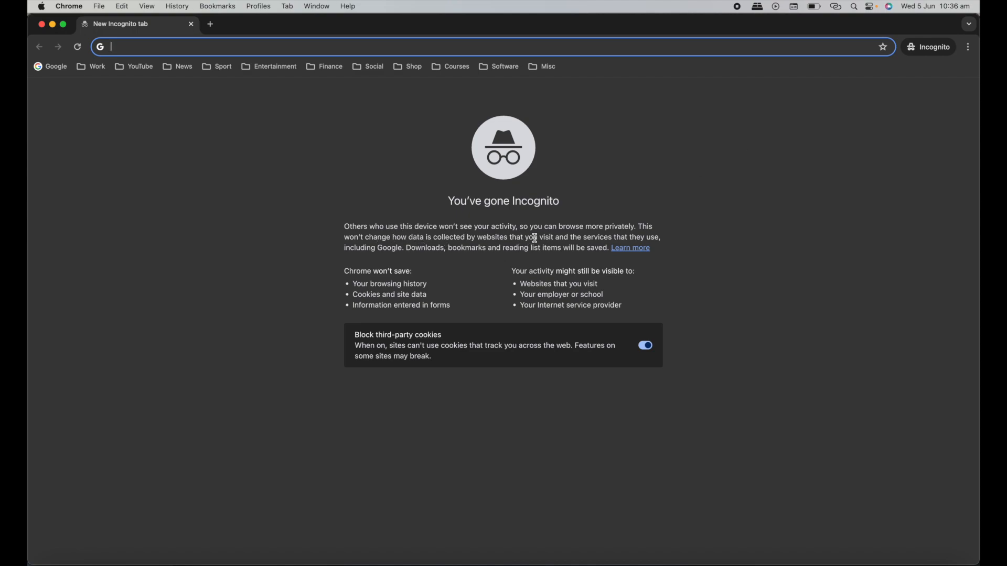
mouse_move(701, 234)
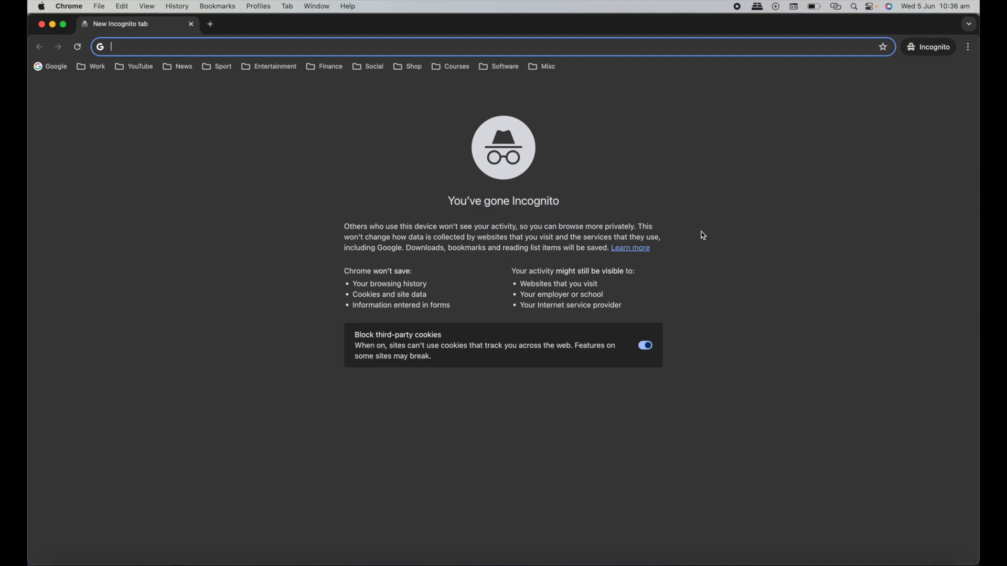
mouse_move(713, 288)
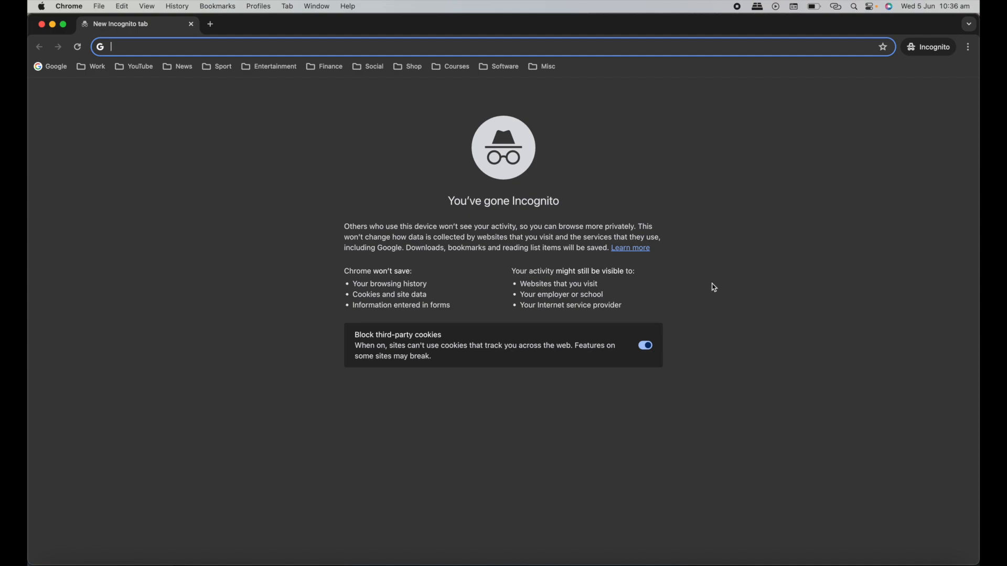
mouse_move(871, 425)
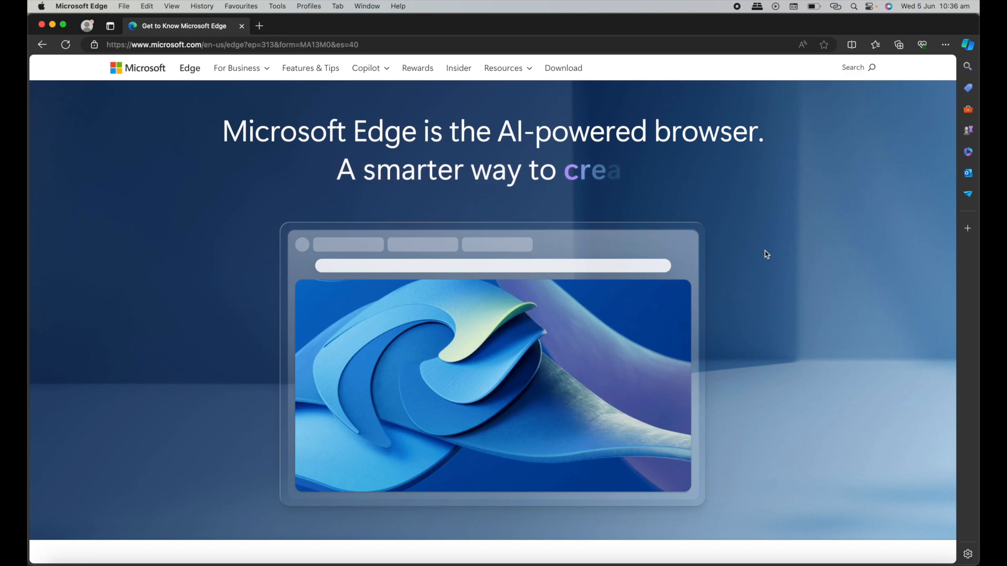
mouse_move(323, 234)
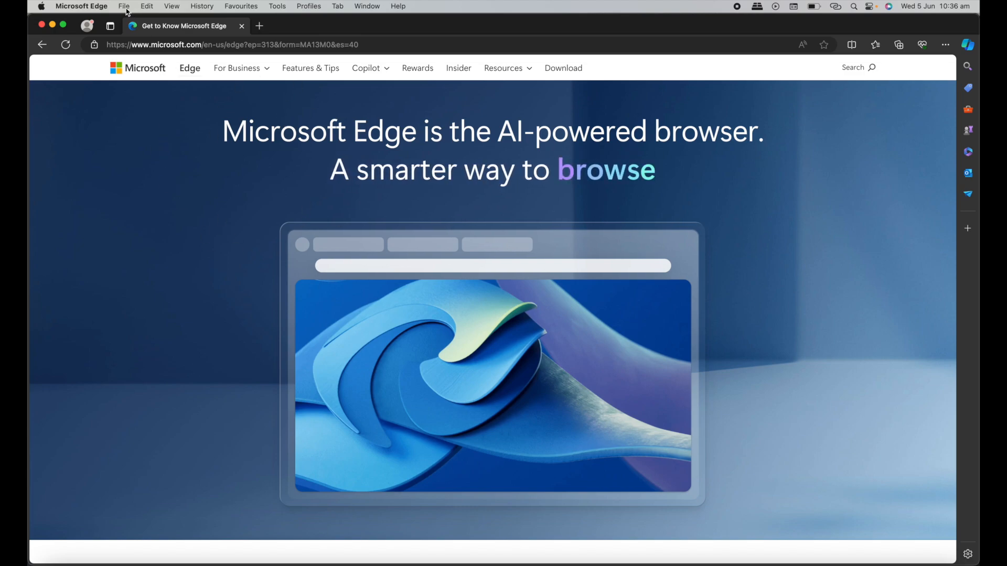
Step: Bring up Edge's File menu listing the New InPrivate Window command
left_click(124, 6)
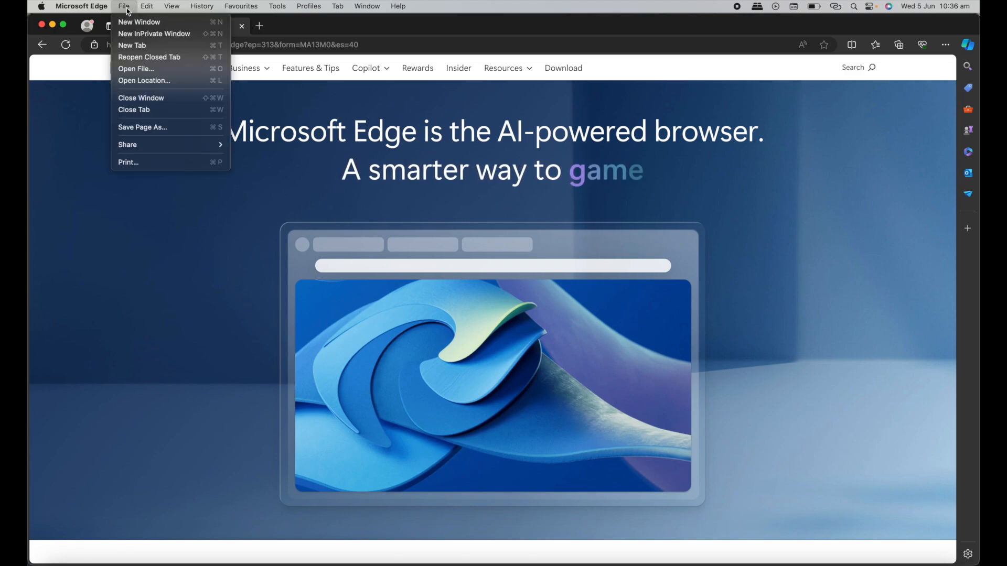
mouse_move(139, 22)
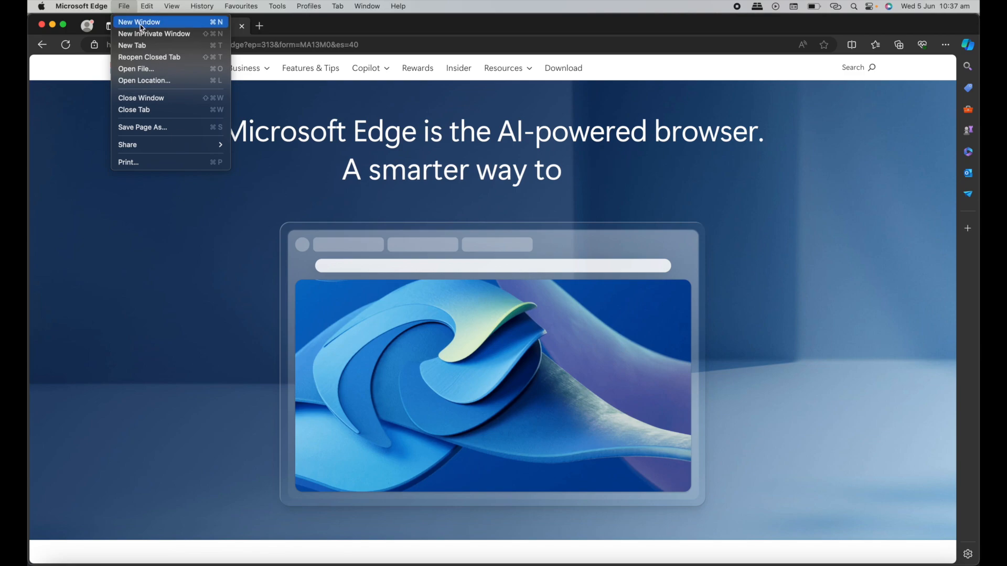
mouse_move(155, 34)
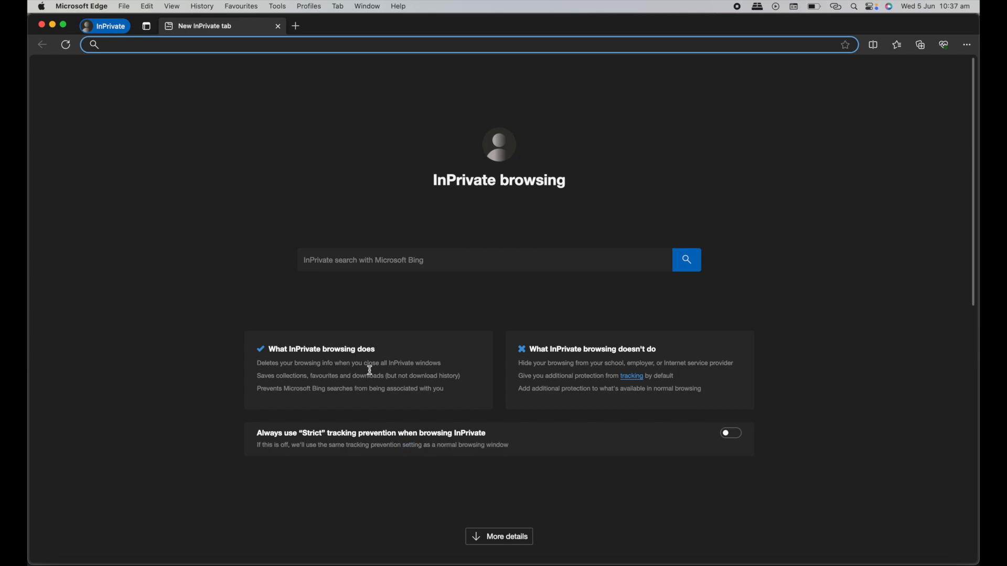
mouse_move(332, 384)
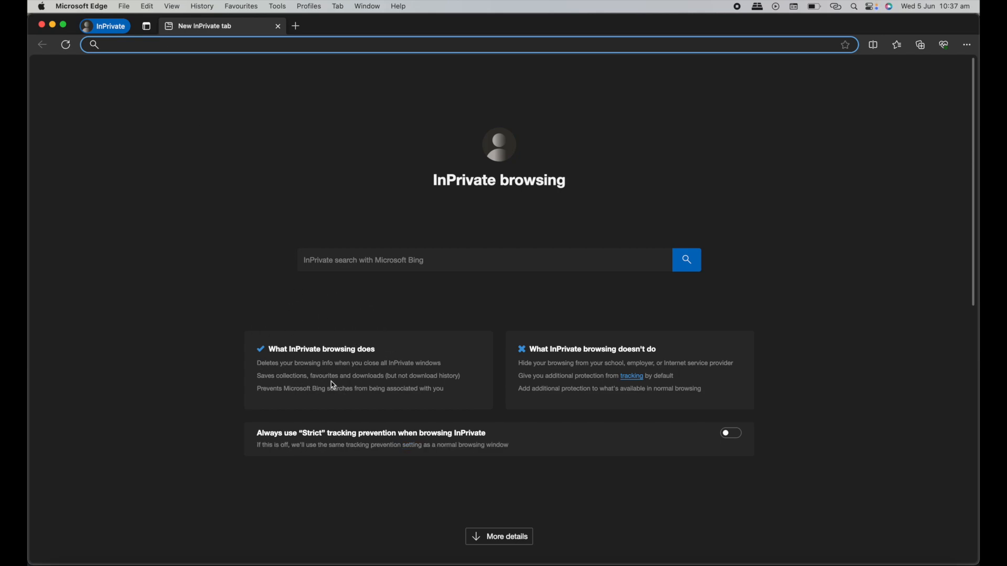
mouse_move(244, 376)
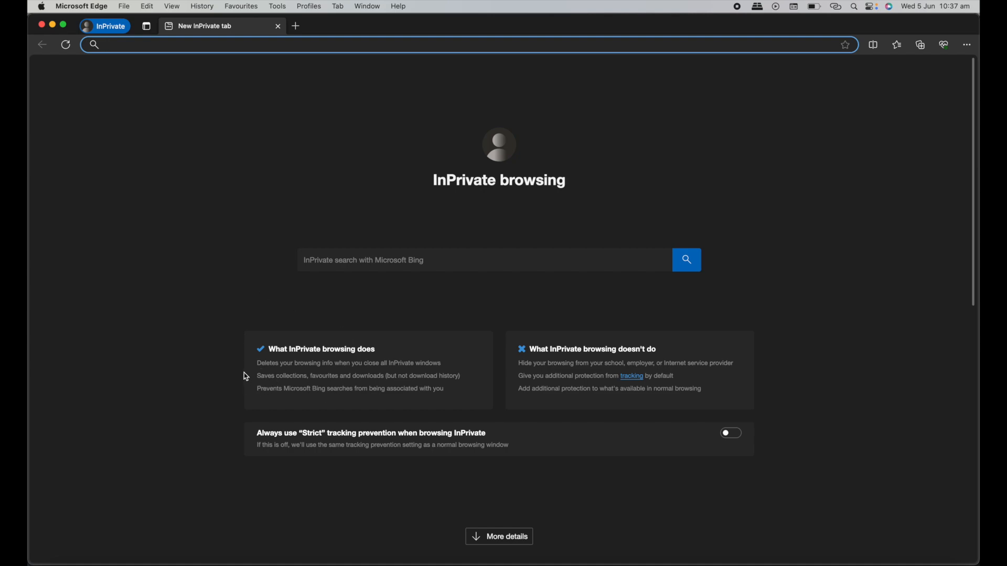